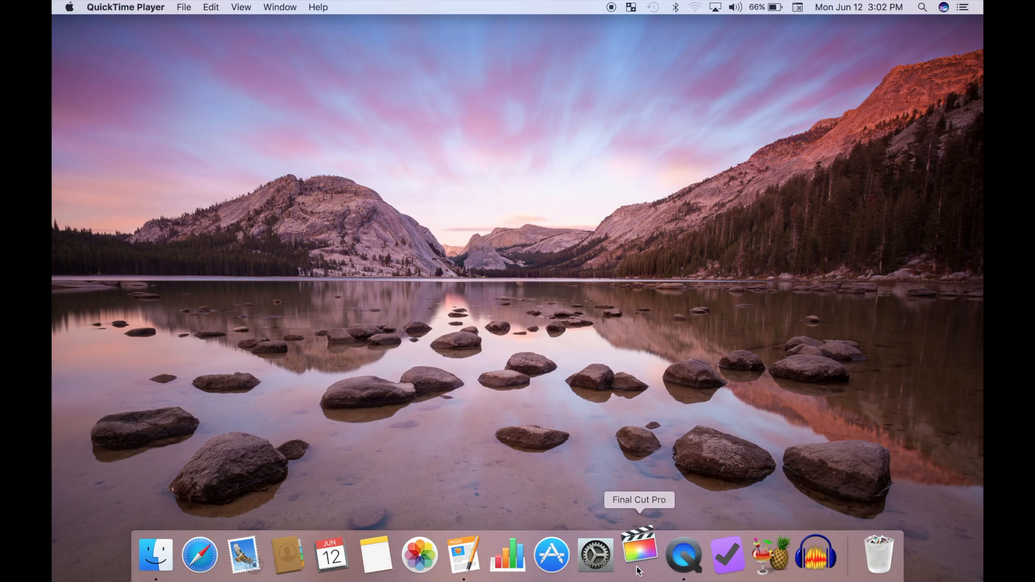
Step: Launch Final Cut Pro from the Dock so the Demo project opens with the Fun Fair and Skiing clips
{"action": "left_click", "coordinate": [639, 558]}
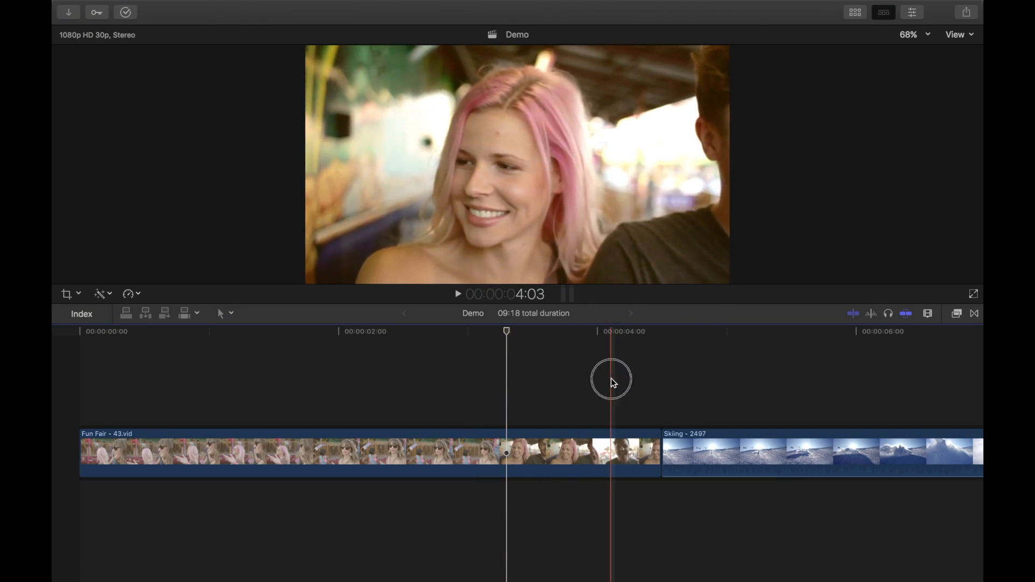
Step: Park the playhead in the Fun Fair clip and show the video scopes beside the viewer
{"action": "left_click", "coordinate": [611, 381]}
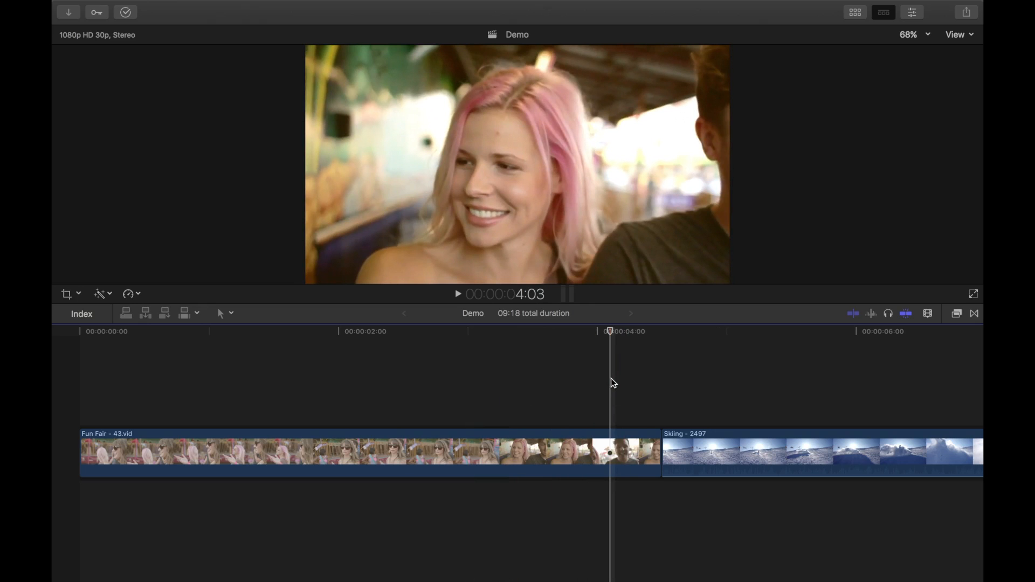
{"action": "left_click", "coordinate": [912, 12]}
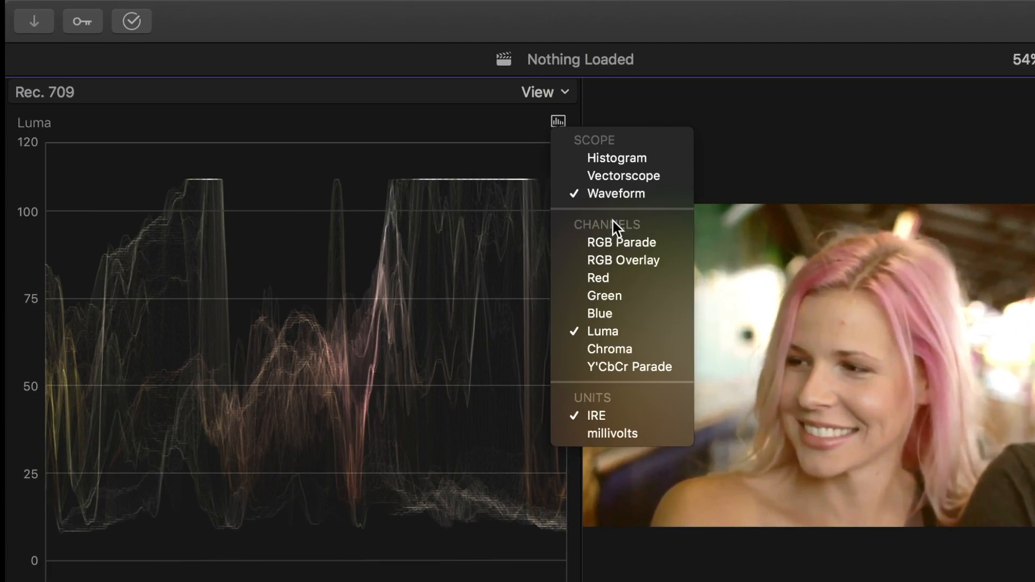
Step: Switch the scope to RGB Parade so red, green and blue channels display separately
{"action": "left_click", "coordinate": [621, 242]}
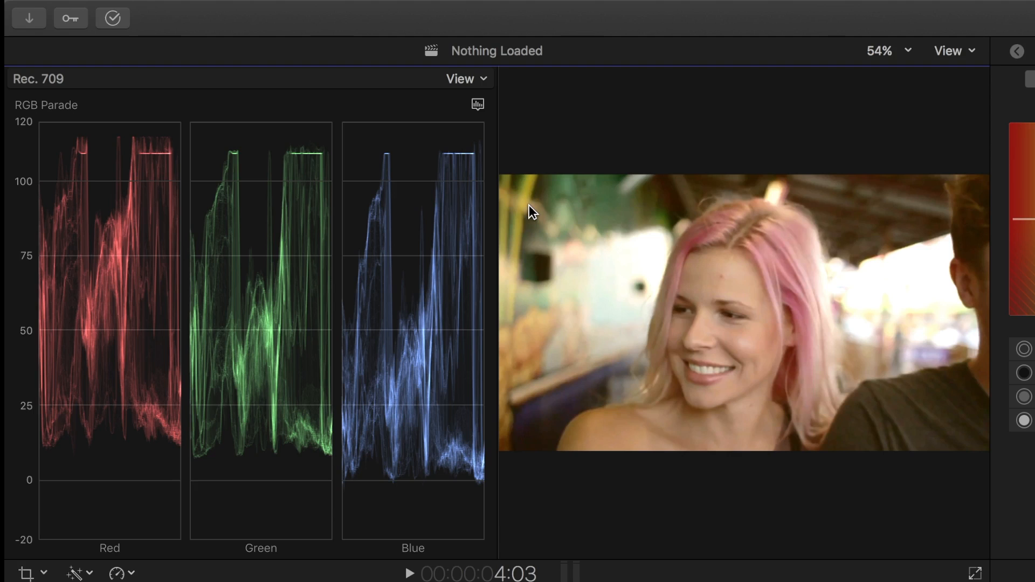
{"action": "mouse_move", "coordinate": [972, 434]}
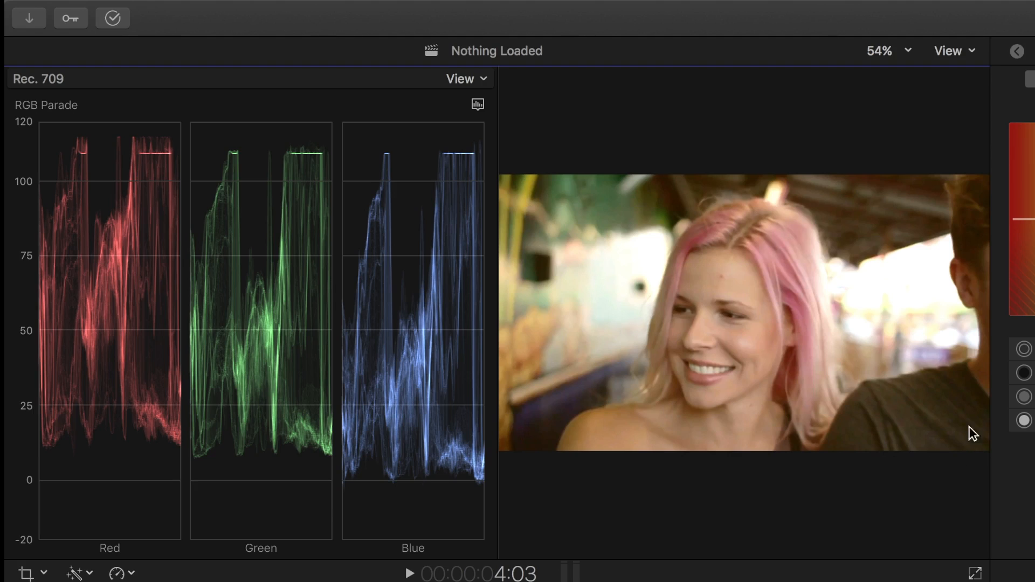
{"action": "mouse_move", "coordinate": [847, 441]}
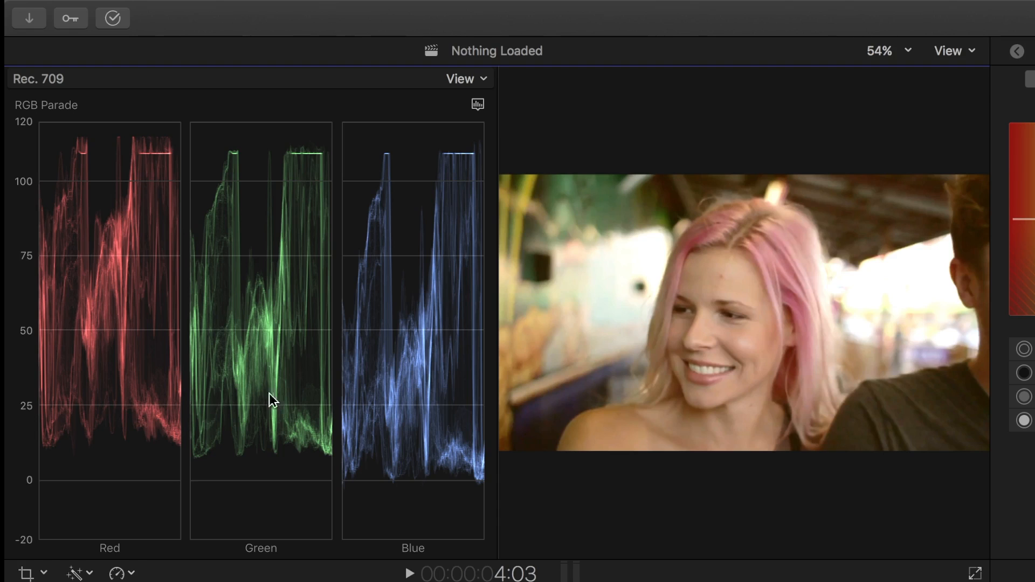
{"action": "mouse_move", "coordinate": [441, 485]}
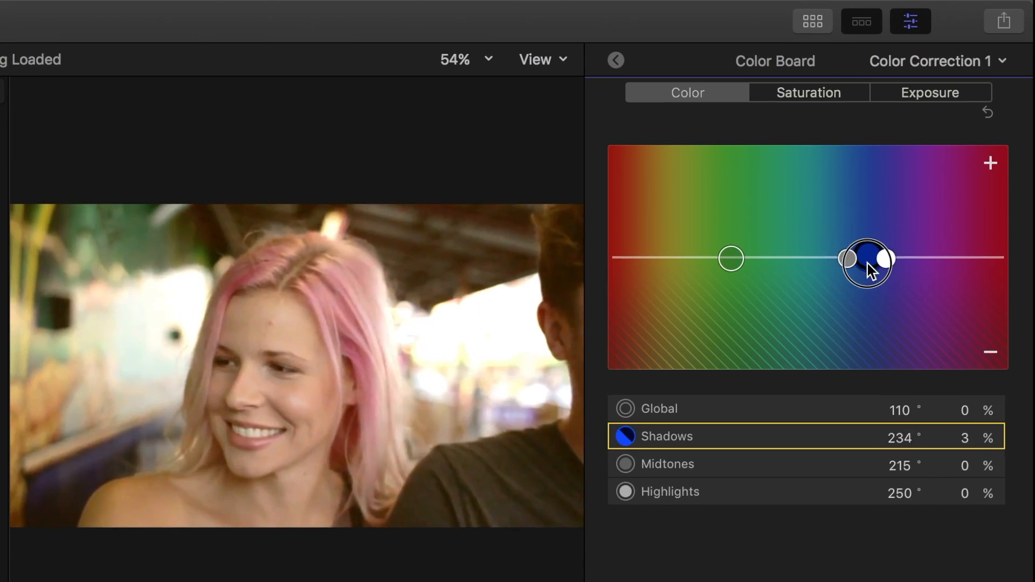
Step: Tint the Fun Fair shadows blue with the Shadows puck, about 225° at 13 percent
{"action": "left_click_drag", "start_coordinate": [871, 258], "coordinate": [862, 260]}
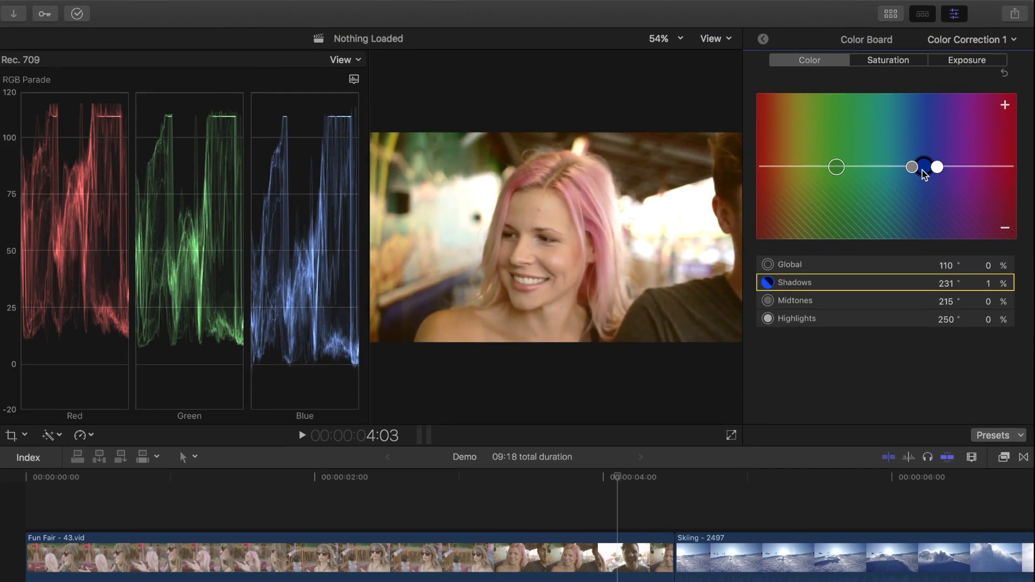
{"action": "left_click_drag", "start_coordinate": [936, 167], "coordinate": [923, 159]}
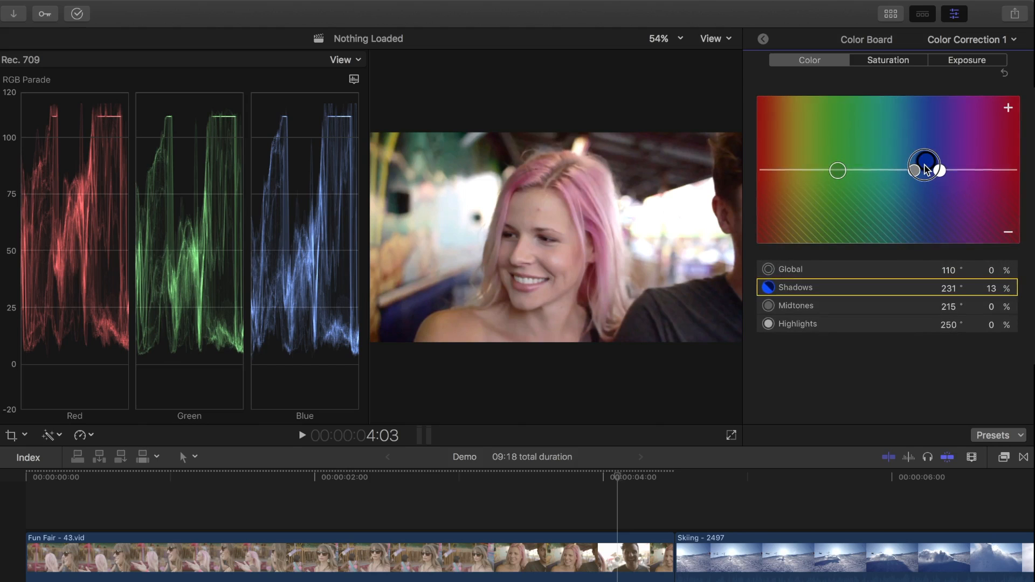
{"action": "left_click_drag", "start_coordinate": [924, 165], "coordinate": [920, 164]}
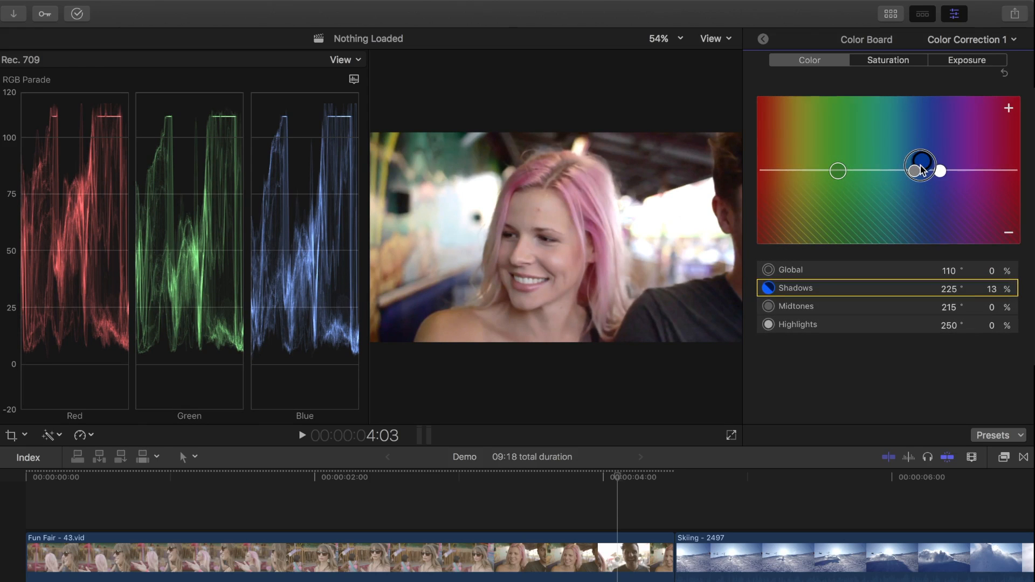
{"action": "left_click_drag", "start_coordinate": [918, 165], "coordinate": [919, 167]}
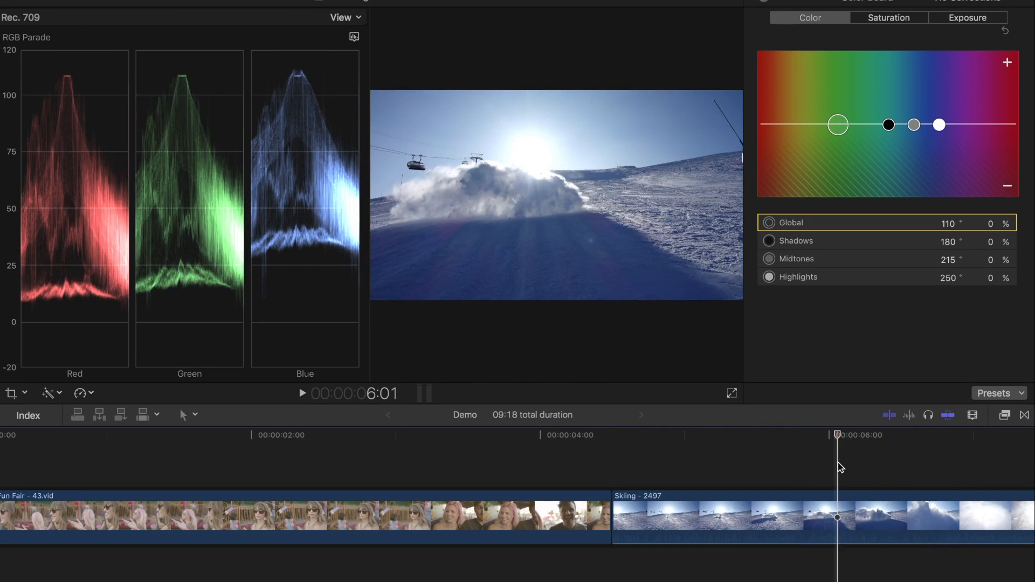
Step: Select the Skiing clip and warm its global color toward yellow, about 52° at 20 percent
{"action": "left_click", "coordinate": [840, 522]}
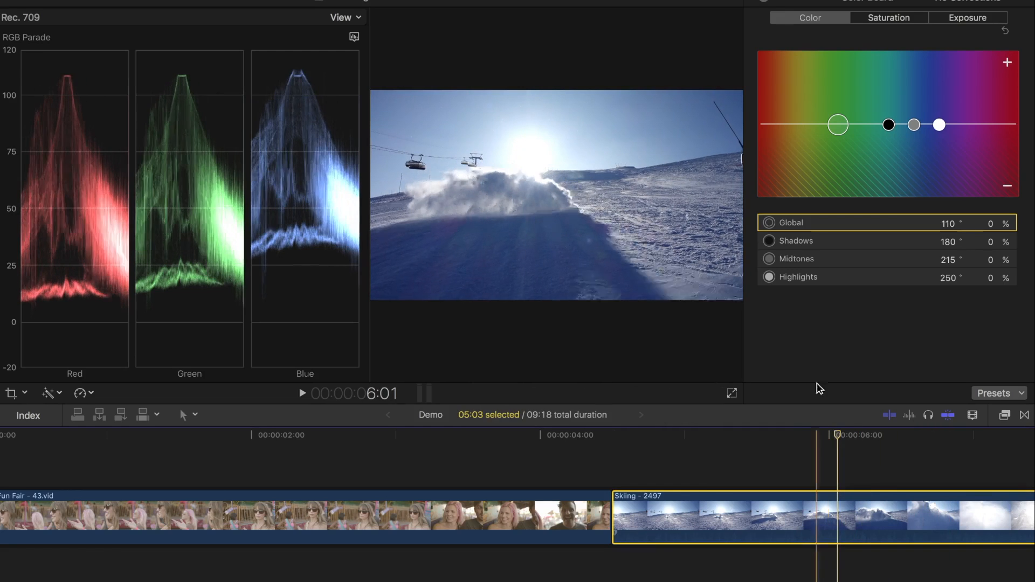
{"action": "left_click_drag", "start_coordinate": [838, 124], "coordinate": [804, 121]}
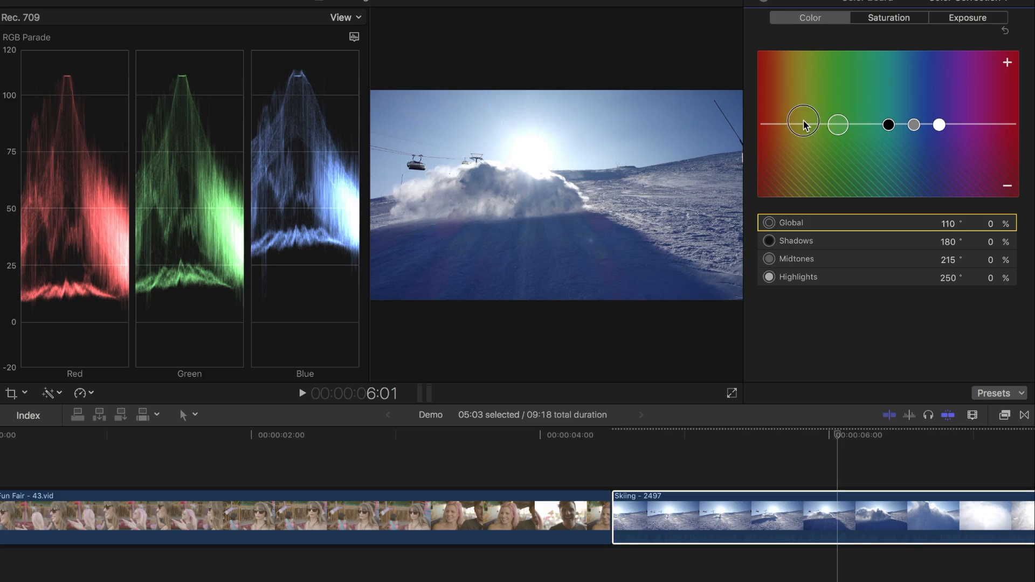
{"action": "left_click_drag", "start_coordinate": [836, 124], "coordinate": [807, 119]}
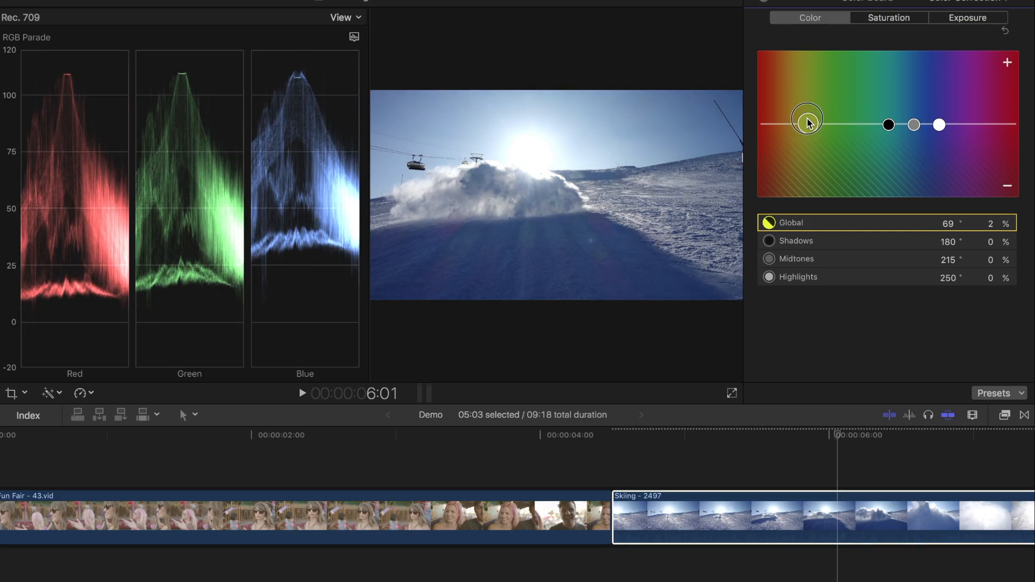
{"action": "left_click_drag", "start_coordinate": [808, 119], "coordinate": [794, 112]}
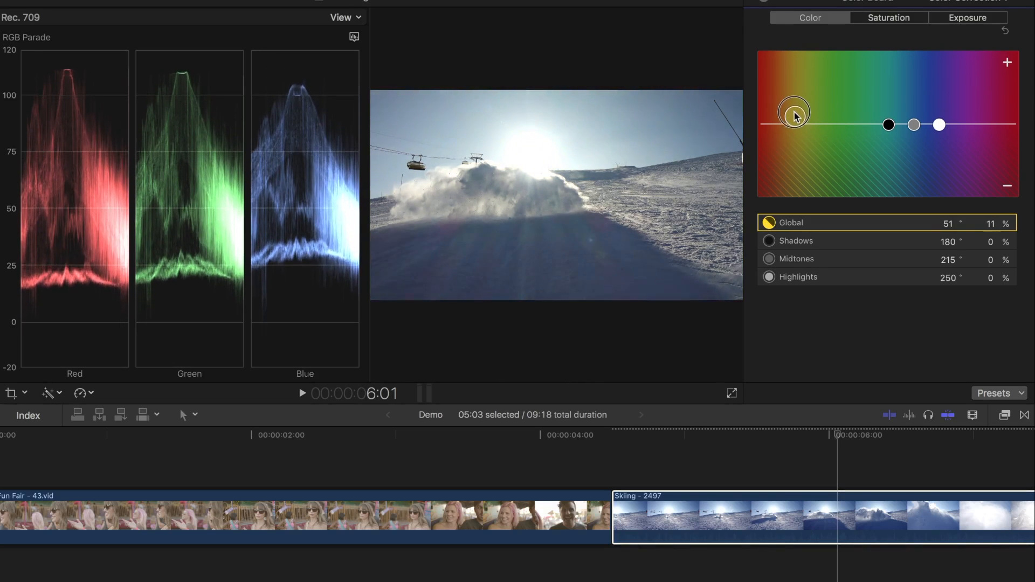
{"action": "left_click_drag", "start_coordinate": [794, 112], "coordinate": [795, 110]}
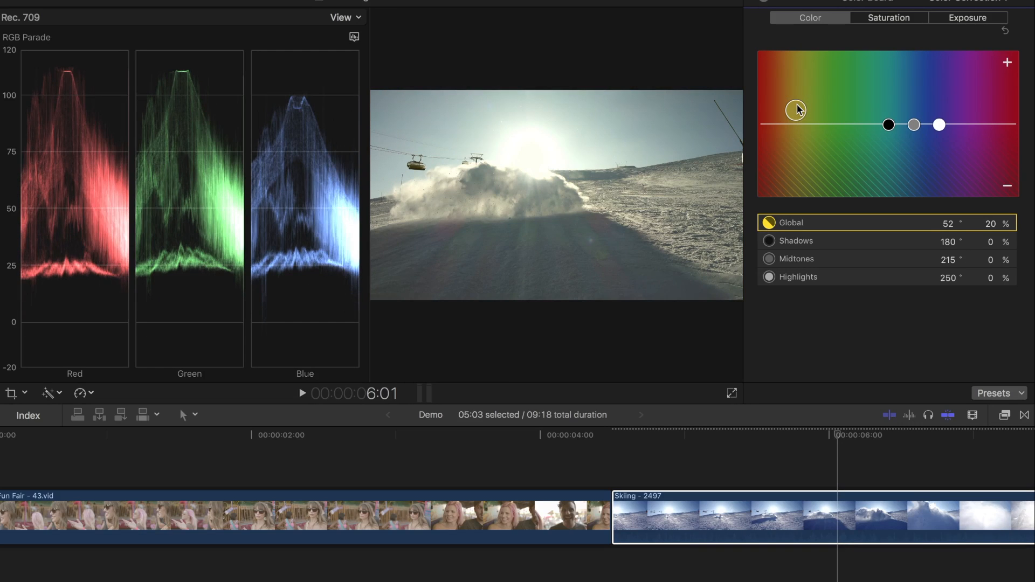
Step: Reset Global and move the yellow warmth into the shadows (46°, 28%) and highlights, then return to the Video inspector
{"action": "left_click_drag", "start_coordinate": [796, 110], "coordinate": [838, 124]}
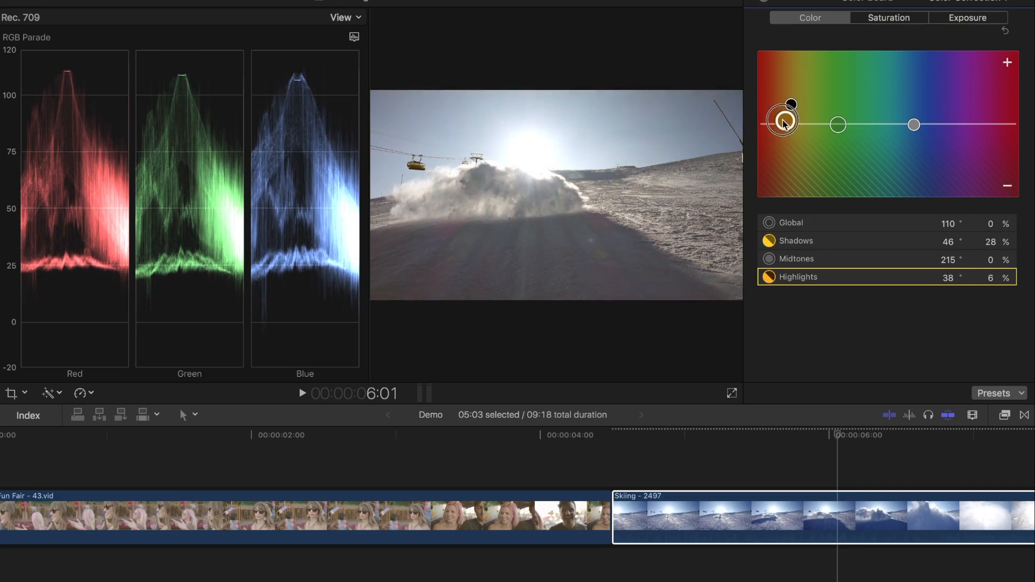
{"action": "left_click_drag", "start_coordinate": [782, 124], "coordinate": [790, 124]}
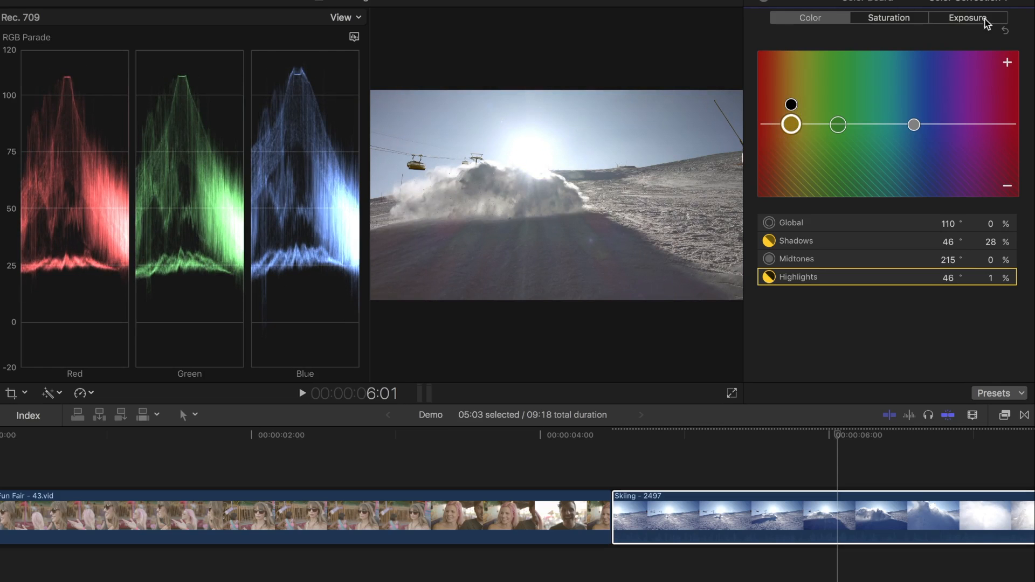
{"action": "left_click", "coordinate": [966, 18]}
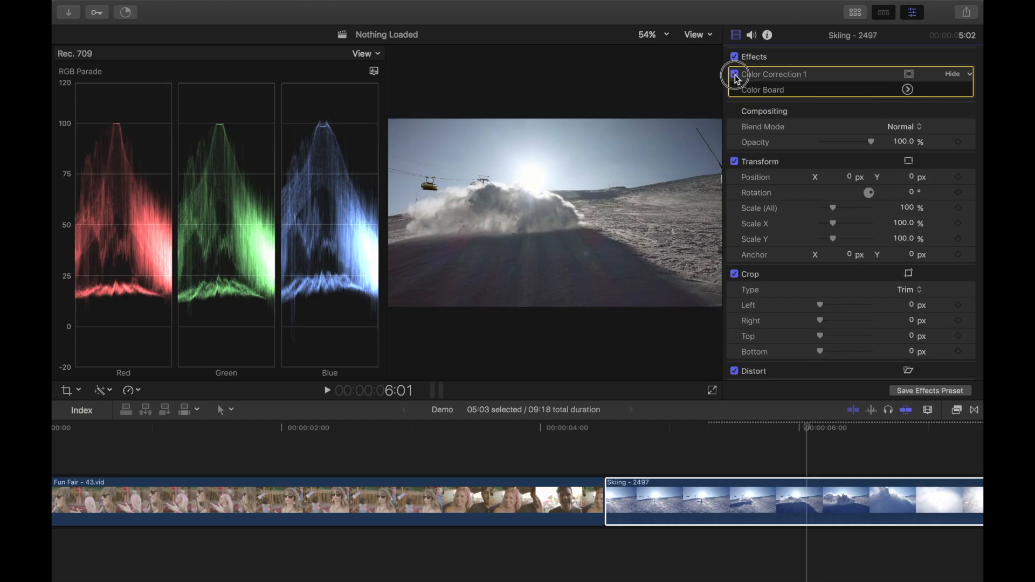
Step: Toggle Color Correction 1 off to view the ungraded Skiing frame for comparison
{"action": "left_click", "coordinate": [733, 74]}
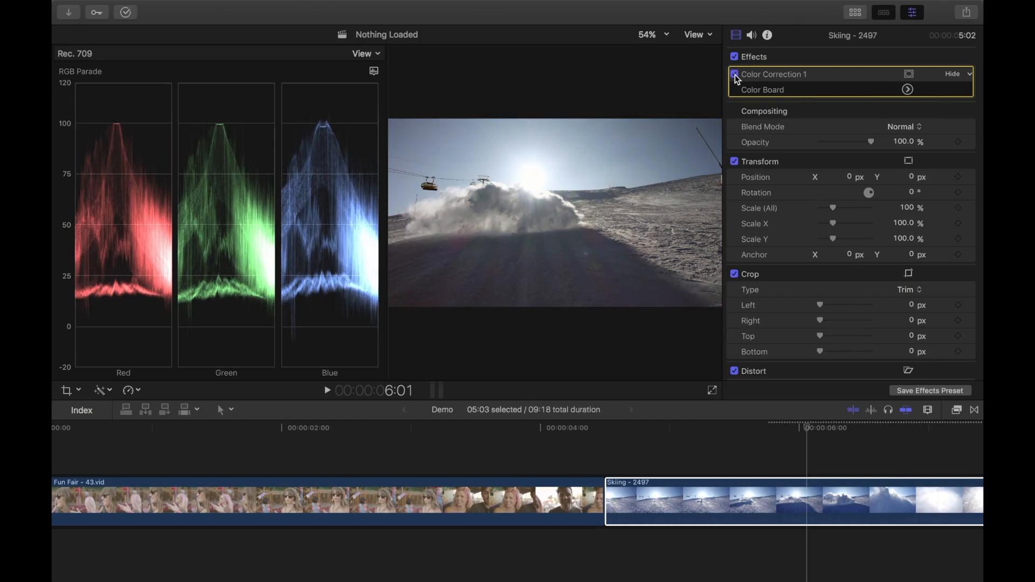